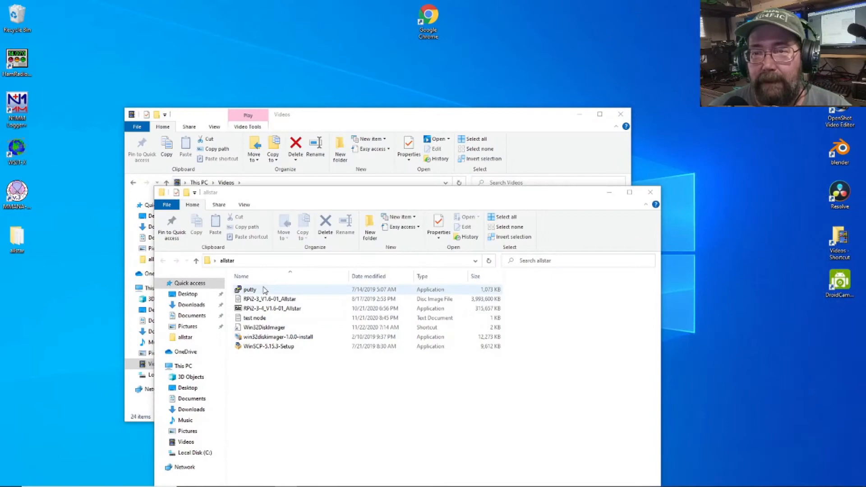
Launch putty.exe from the allstar folder.
double_click(249, 289)
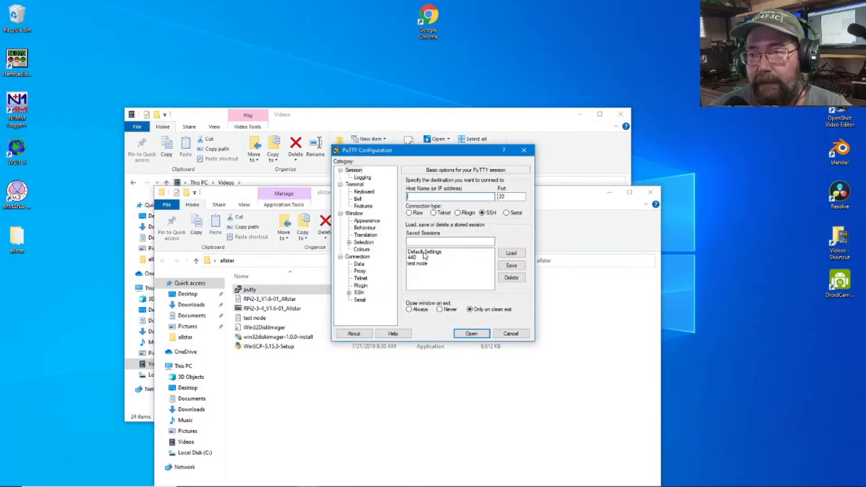
Open the saved node session, maximize the terminal, and log in as root.
left_click(471, 332)
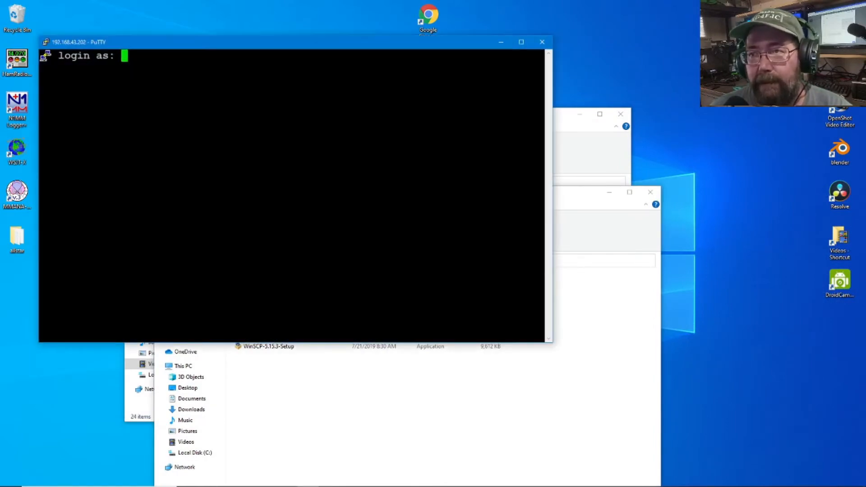
left_click(519, 42)
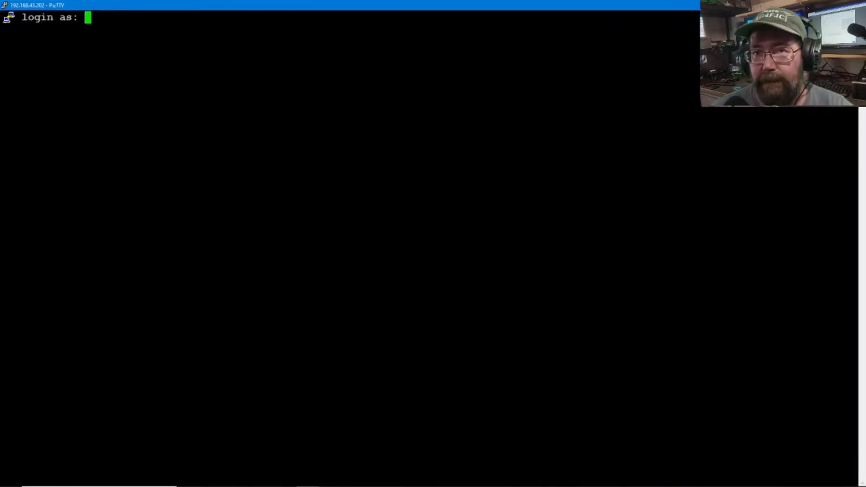
type("root")
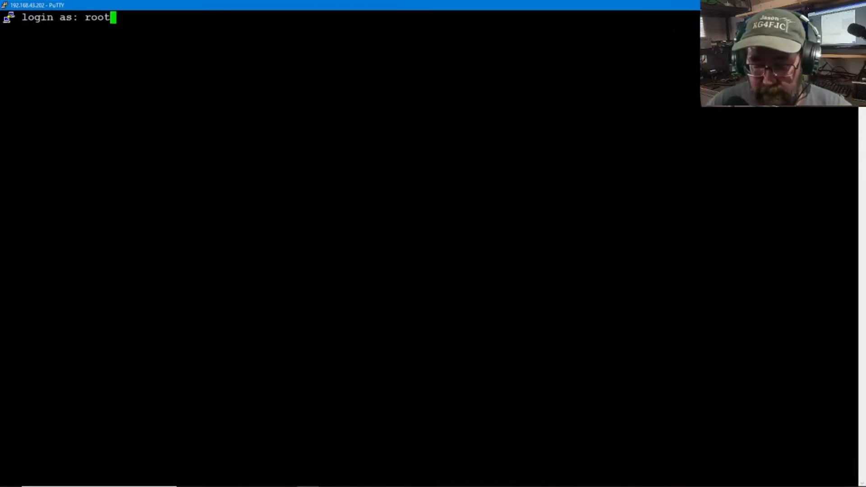
key("Return")
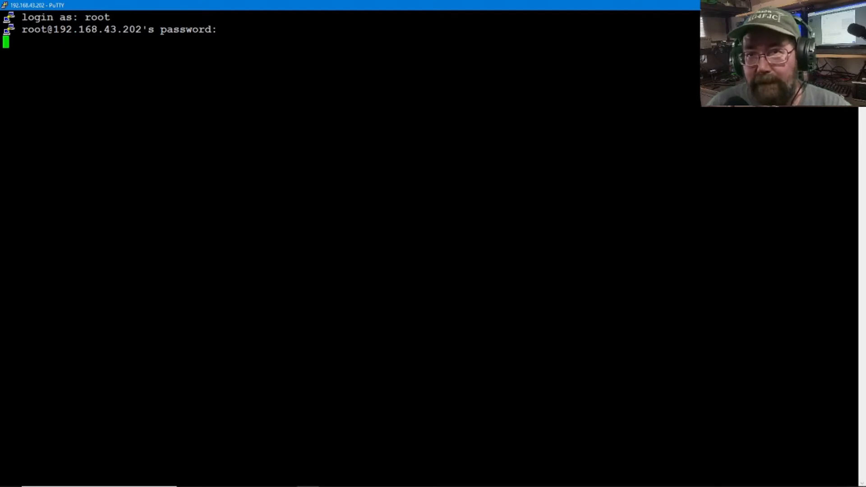
key("Return")
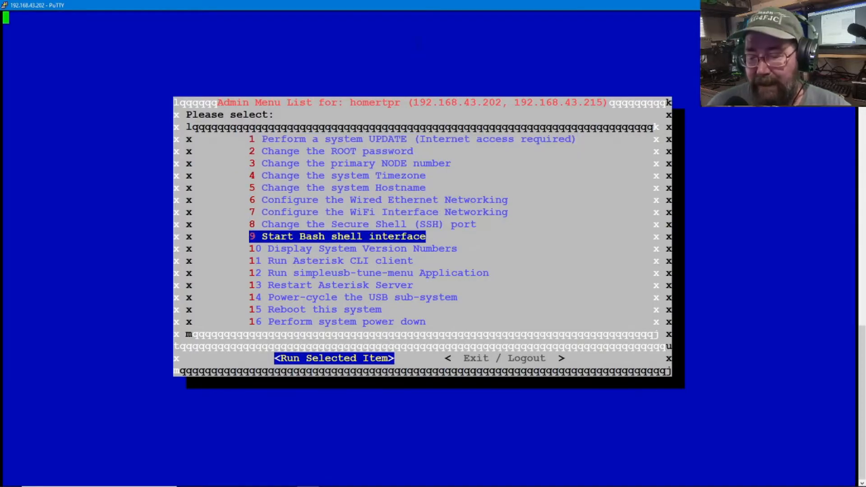
Start the Bash shell from admin menu option 9 and open rpt.conf in nano.
key("Return")
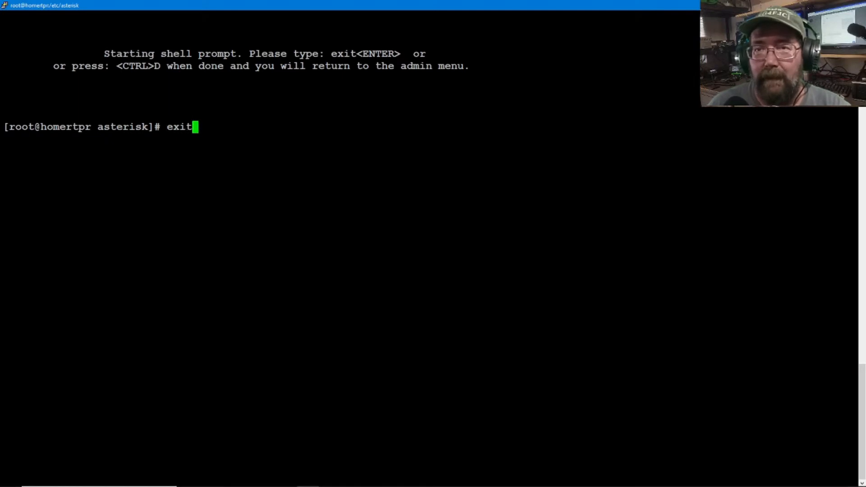
type("nano rpt.conf")
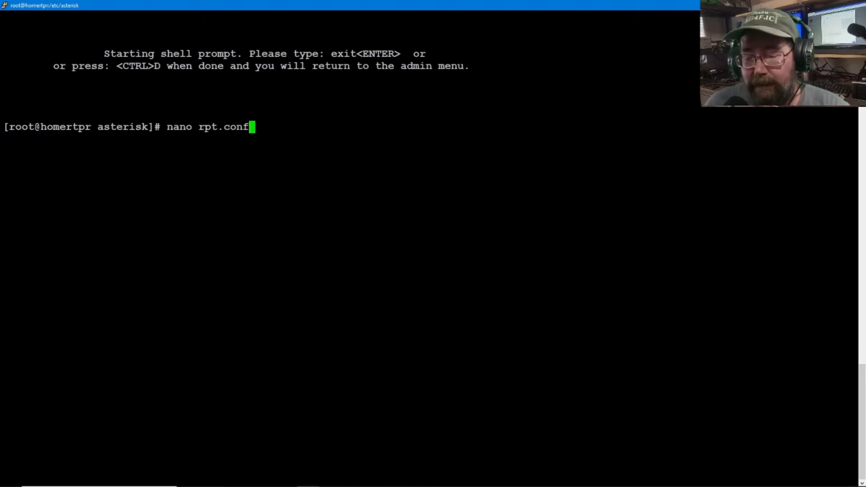
key("Return")
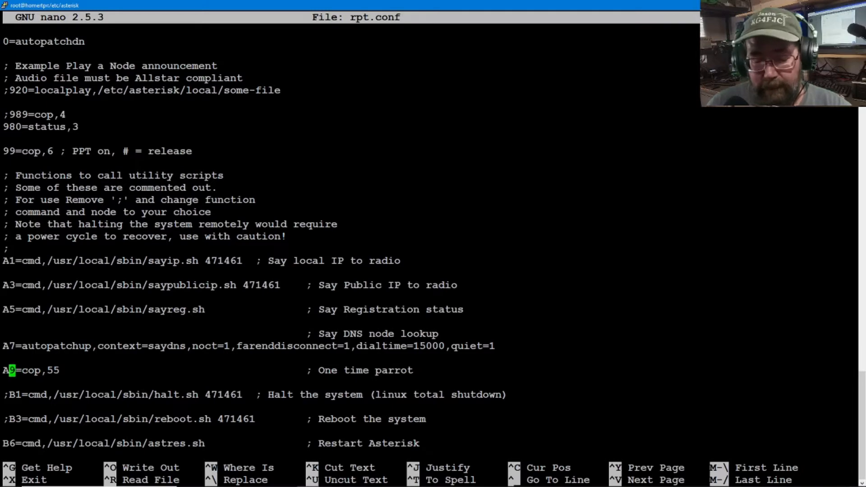
Change the A9=cop,55 parrot line to 69=cop,55 and save and exit nano.
type("6")
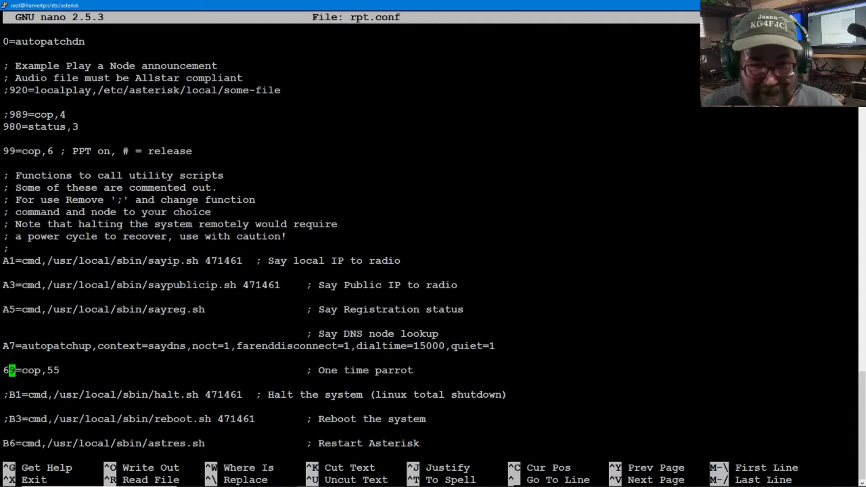
key("ctrl+x")
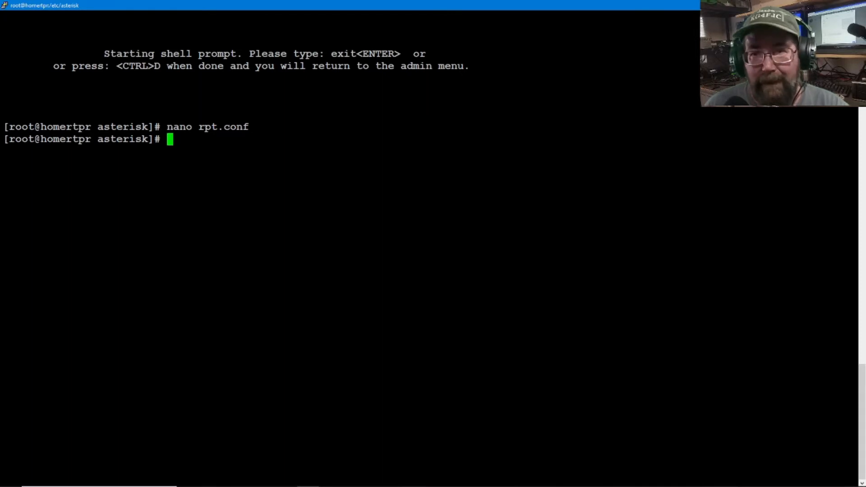
Run astres.sh to restart Asterisk.
type("astres.sh")
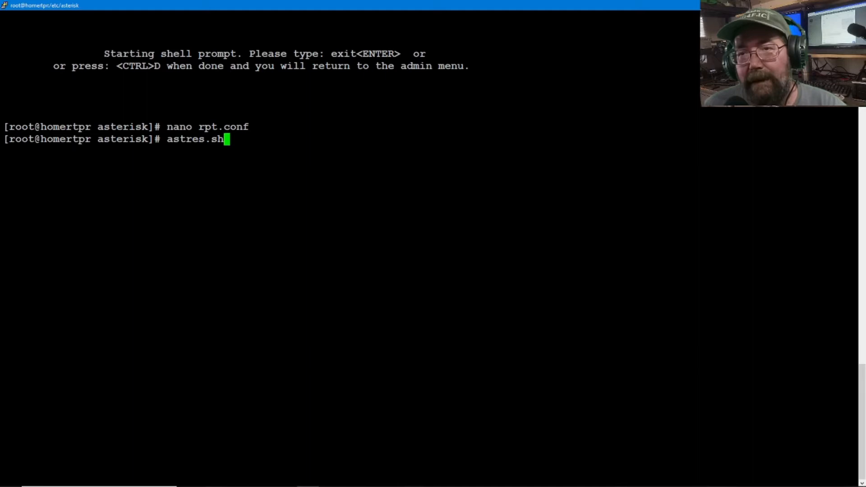
key("Return")
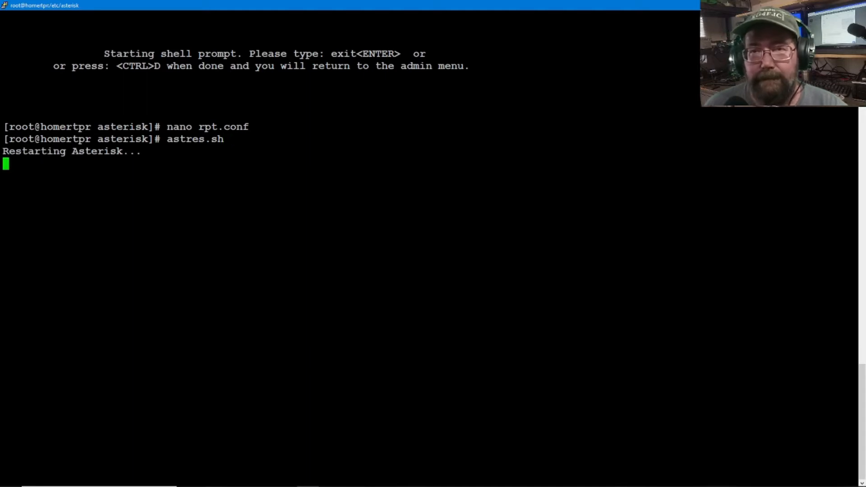